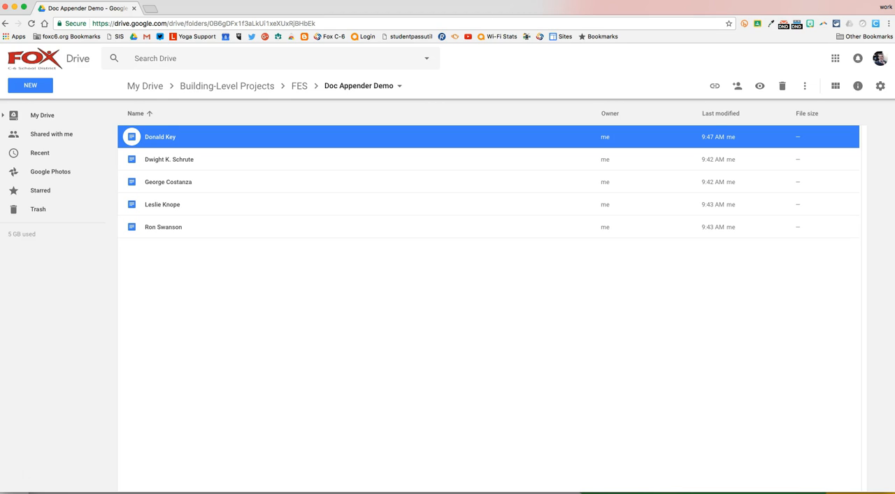
# Step: Open the Doc Appender Sample form from the Doc Appender Demo folder in Drive
pyautogui.doubleClick(160, 136)
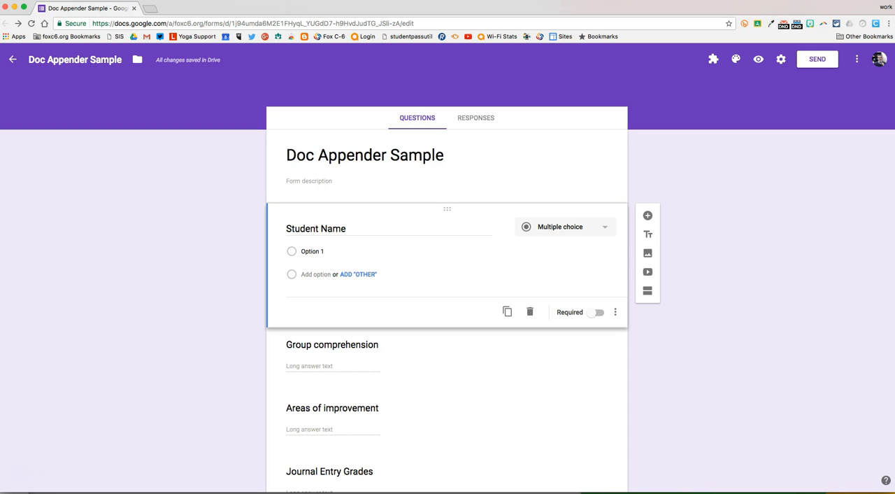
pyautogui.scroll(-3)
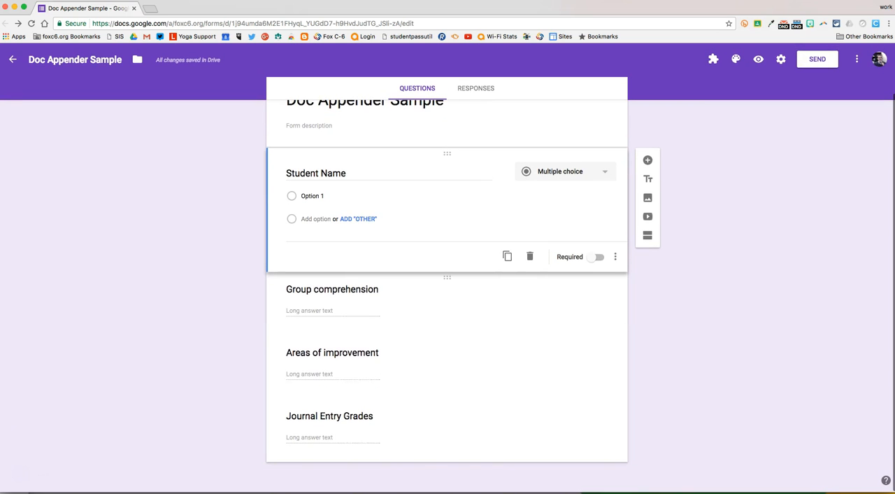
pyautogui.click(332, 289)
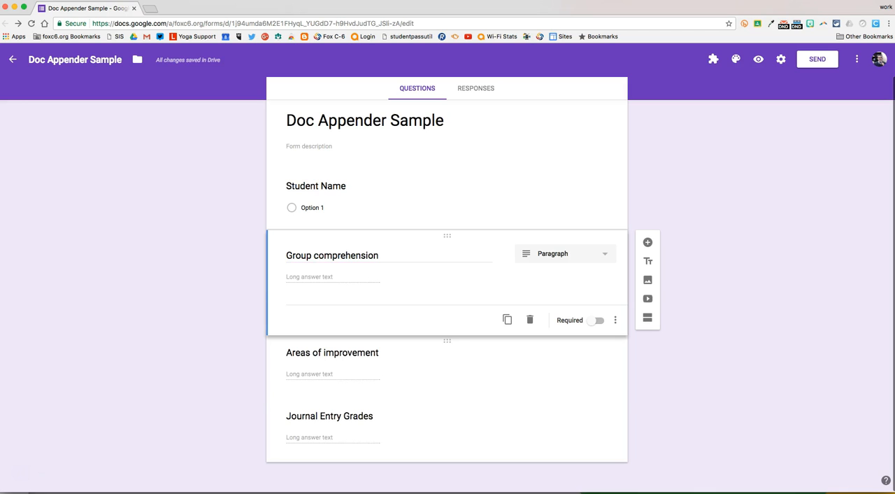
pyautogui.click(329, 416)
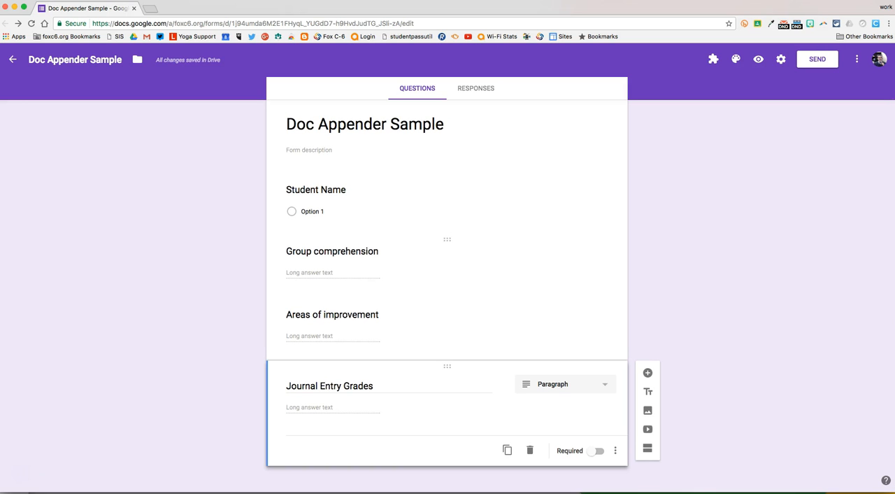
pyautogui.moveTo(714, 58)
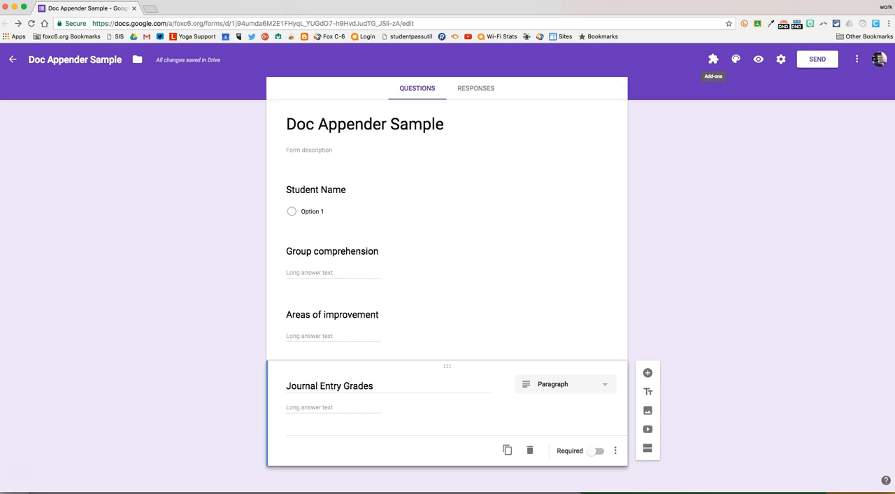
pyautogui.moveTo(856, 59)
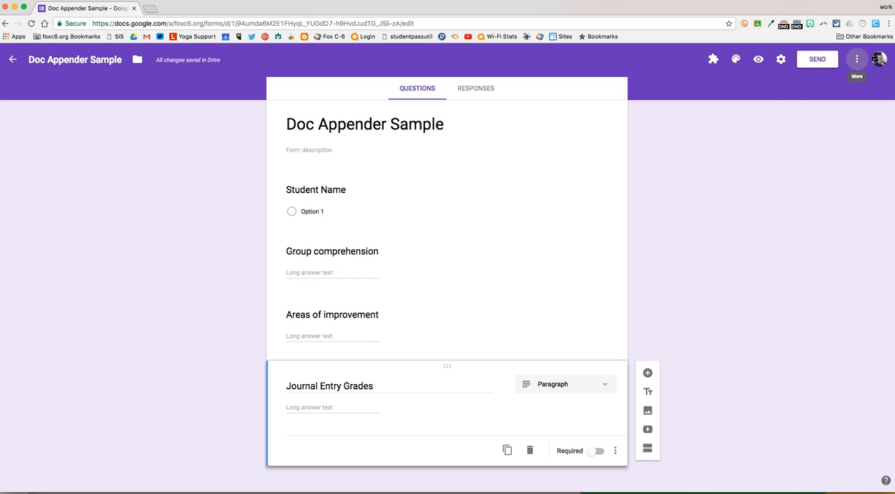
# Step: Glance at the add-on gallery, then list this form's installed add-ons, including docAppender
pyautogui.click(713, 59)
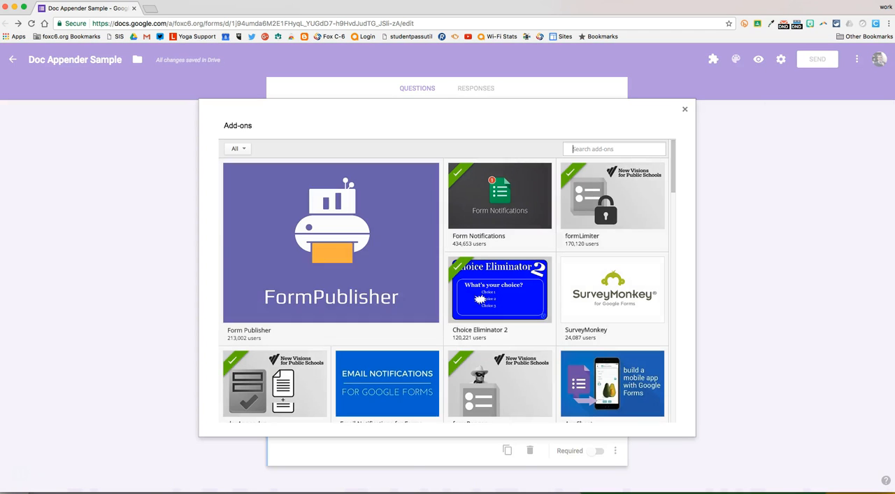
pyautogui.click(685, 109)
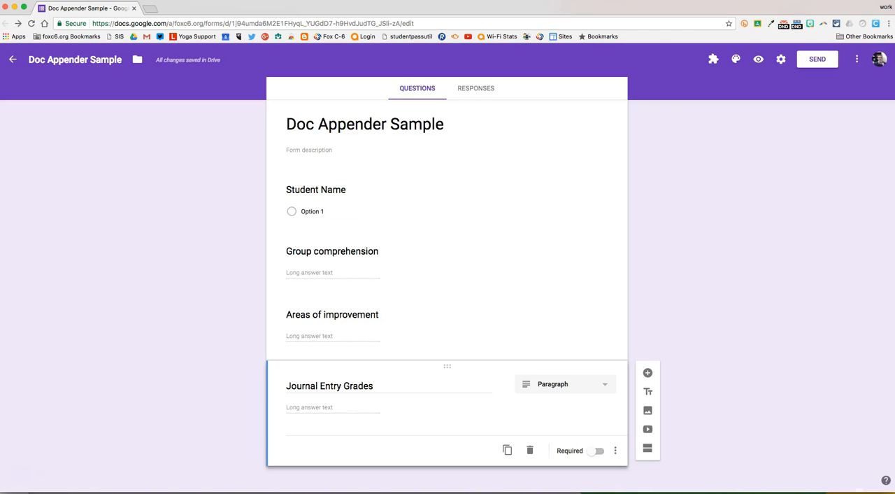
pyautogui.click(714, 58)
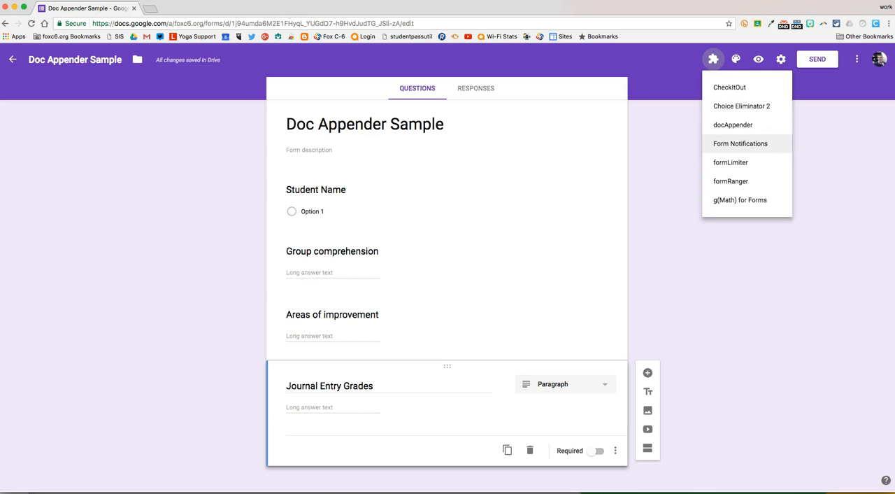
# Step: Open the docAppender sidebar and choose Doc Appender Demo as the target Doc folder
pyautogui.click(733, 124)
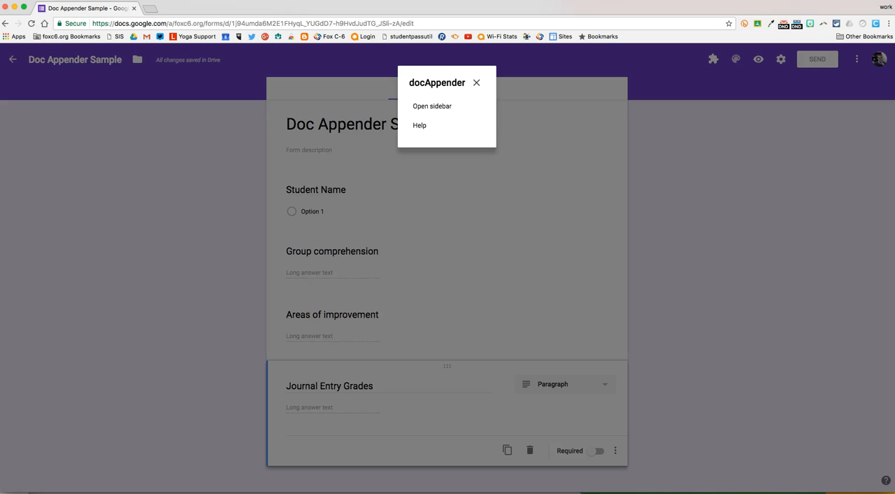
pyautogui.click(432, 105)
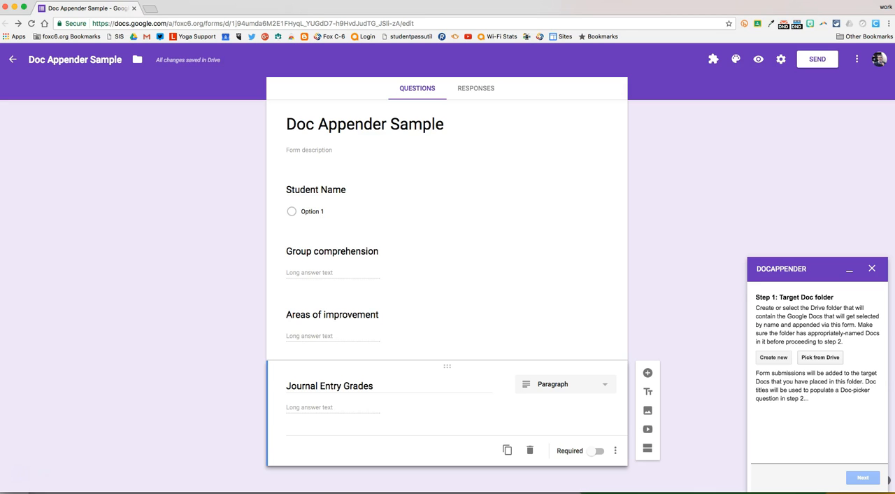
pyautogui.click(820, 357)
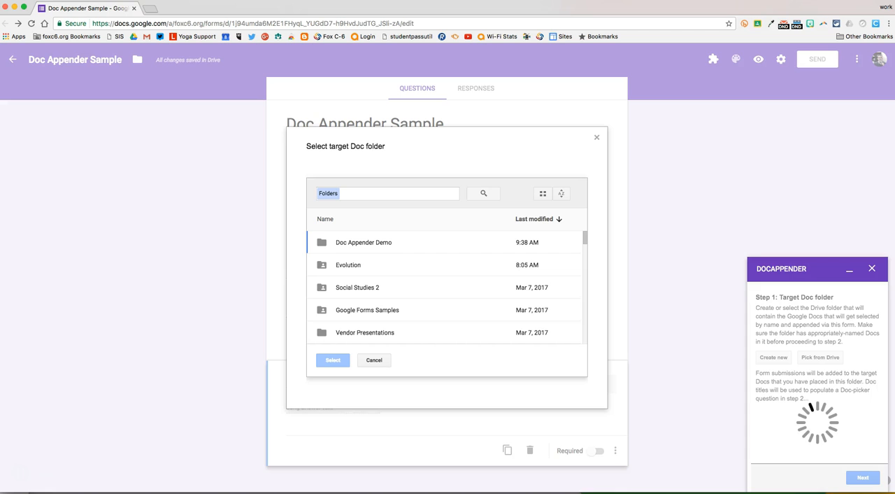
pyautogui.click(363, 242)
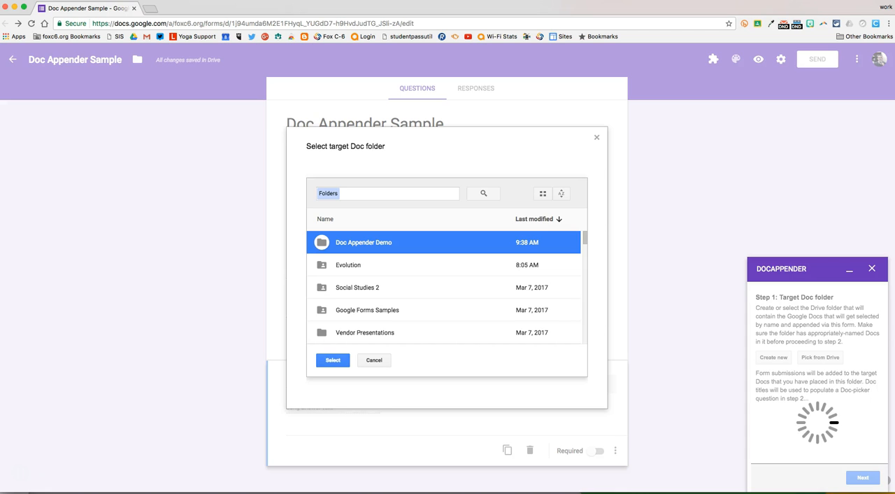
pyautogui.click(333, 360)
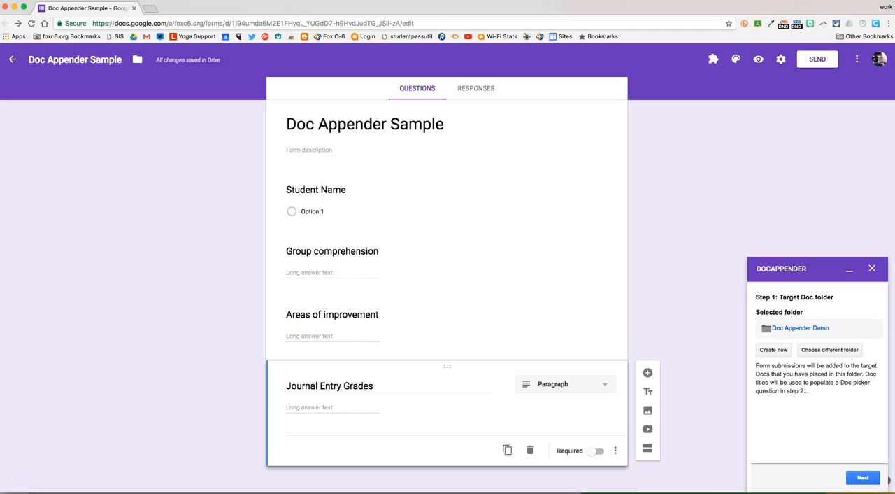
# Step: Make Student Name the doc-picker question and populate it with five student names
pyautogui.click(863, 477)
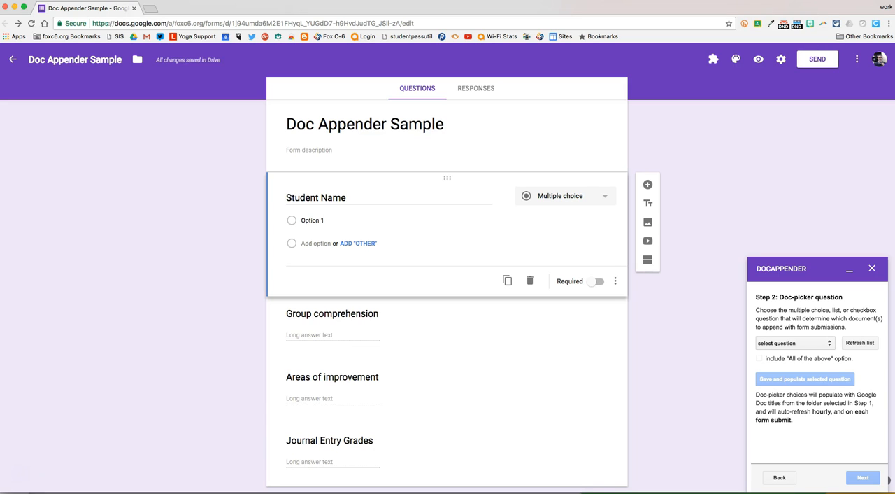
pyautogui.click(793, 343)
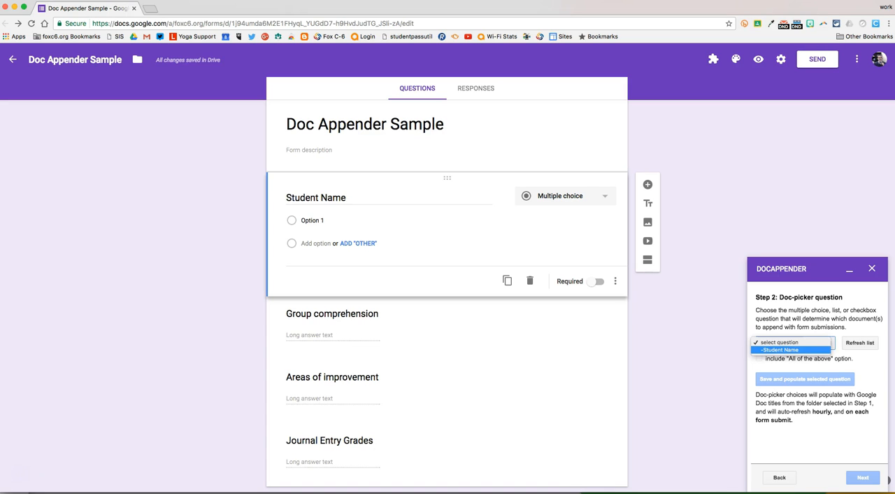
pyautogui.click(780, 349)
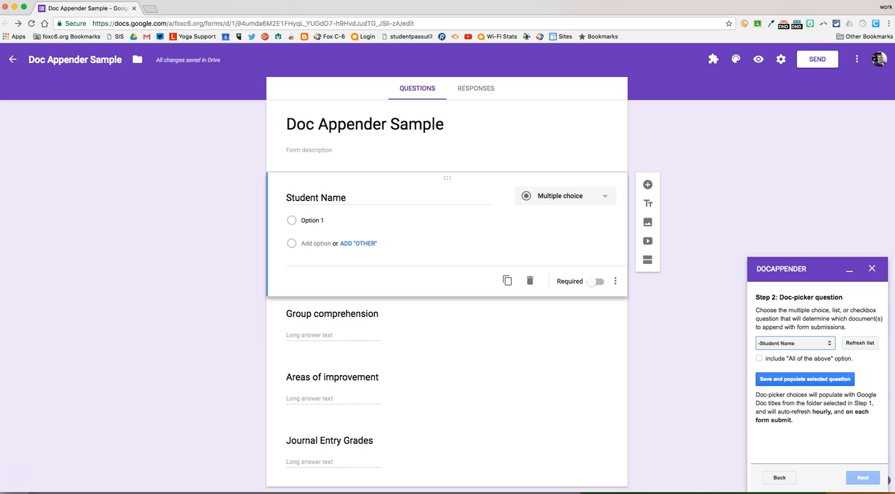
pyautogui.click(804, 378)
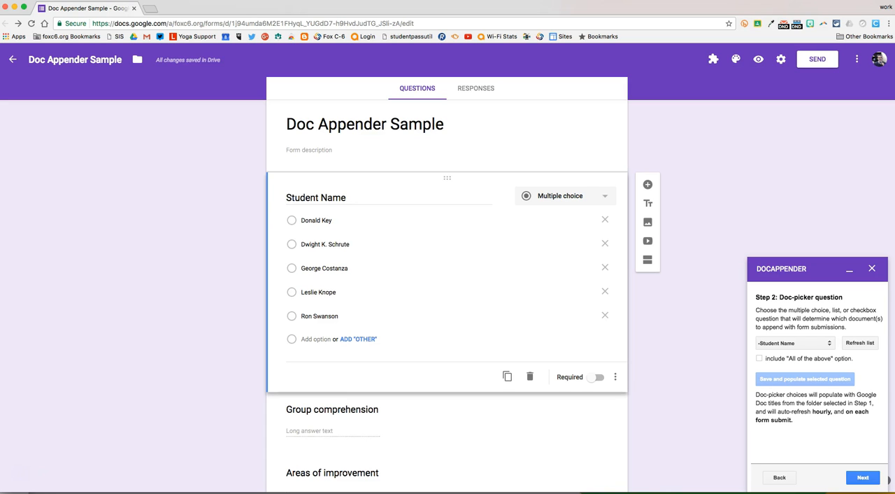
pyautogui.click(863, 477)
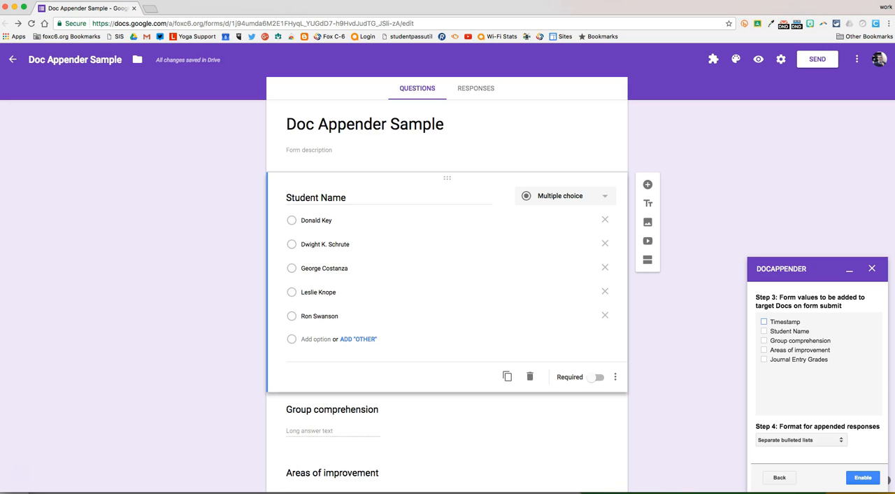
# Step: Append Timestamp and the three long-answer responses as horizontal table rows, then enable appending
pyautogui.click(763, 321)
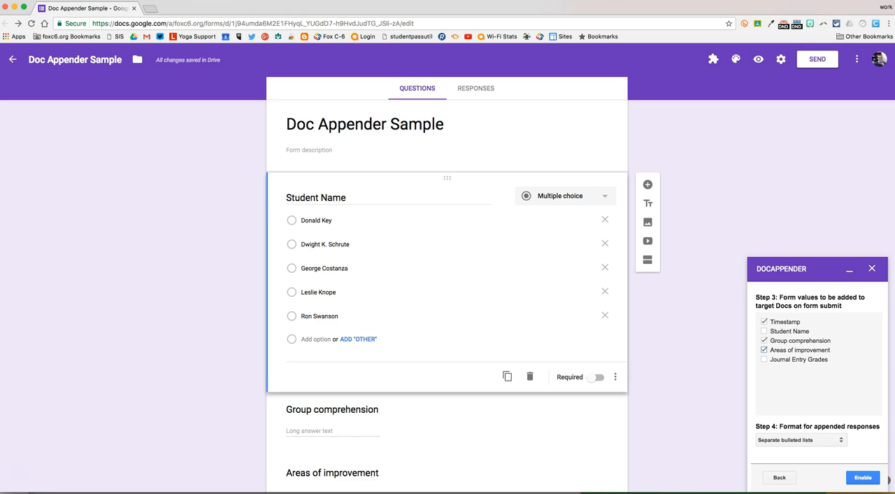
pyautogui.click(764, 359)
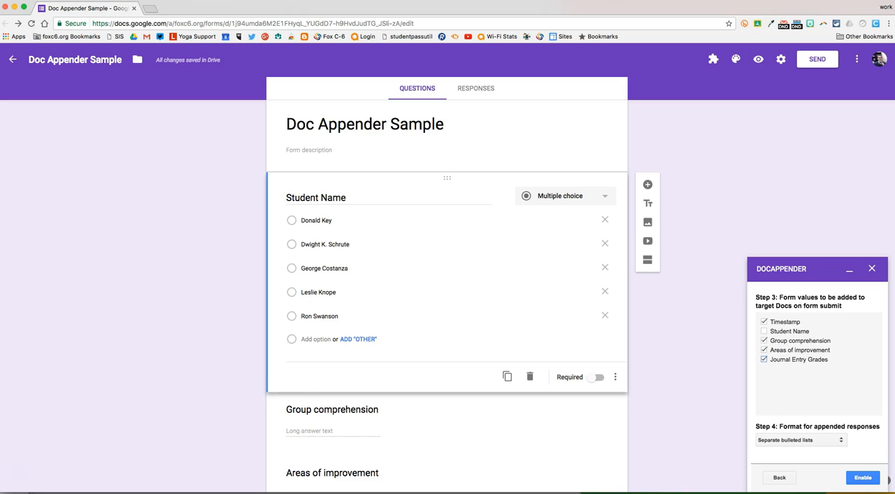
pyautogui.scroll(-3)
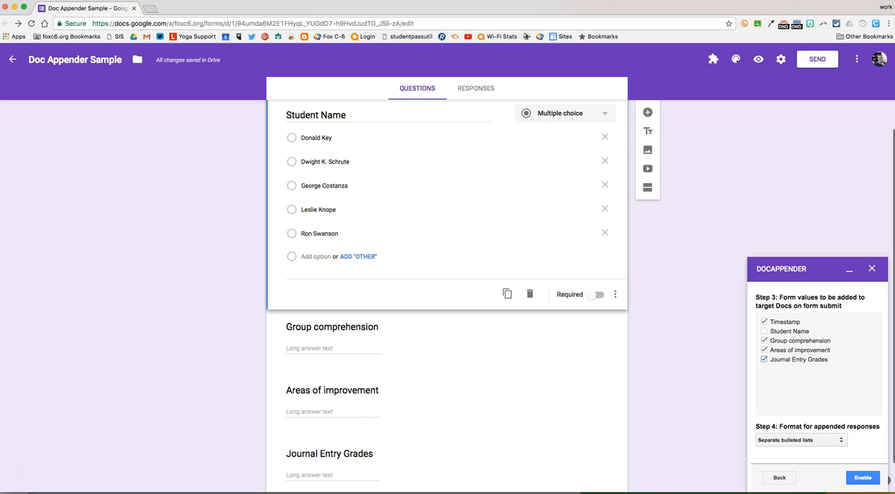
pyautogui.click(799, 439)
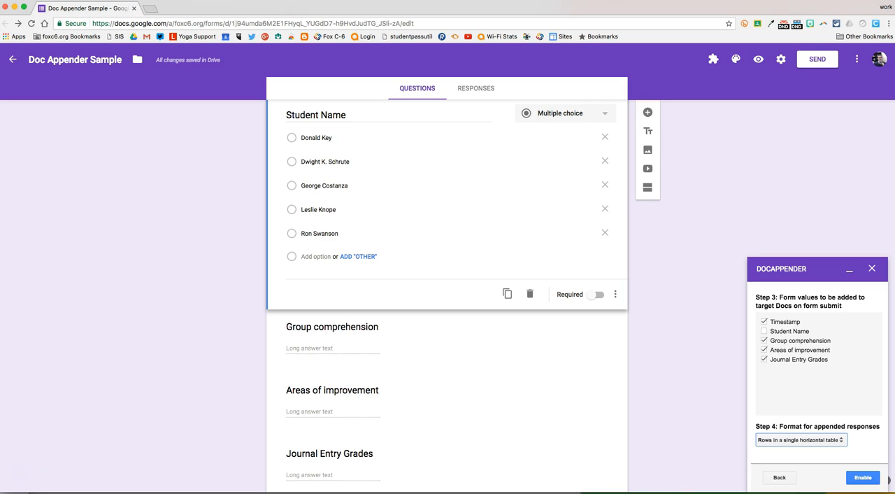
pyautogui.click(862, 477)
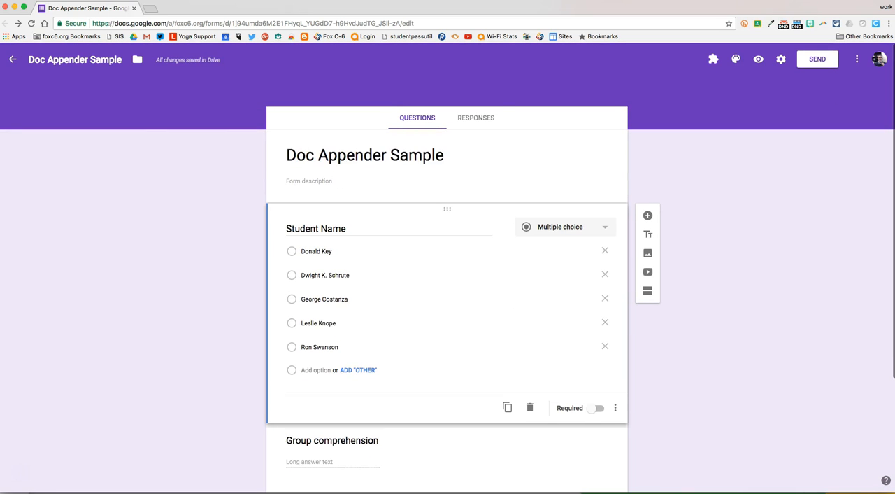
# Step: Link responses to a new spreadsheet and view the three Student Name submissions
pyautogui.click(476, 117)
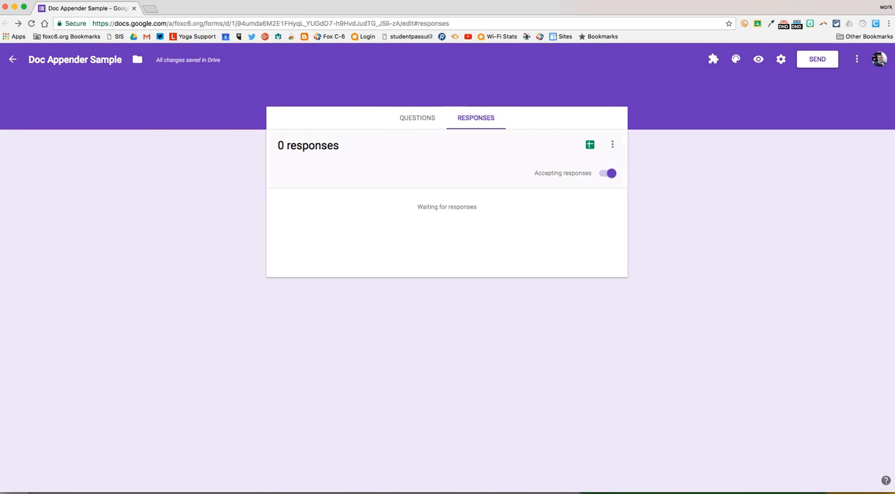
pyautogui.moveTo(589, 144)
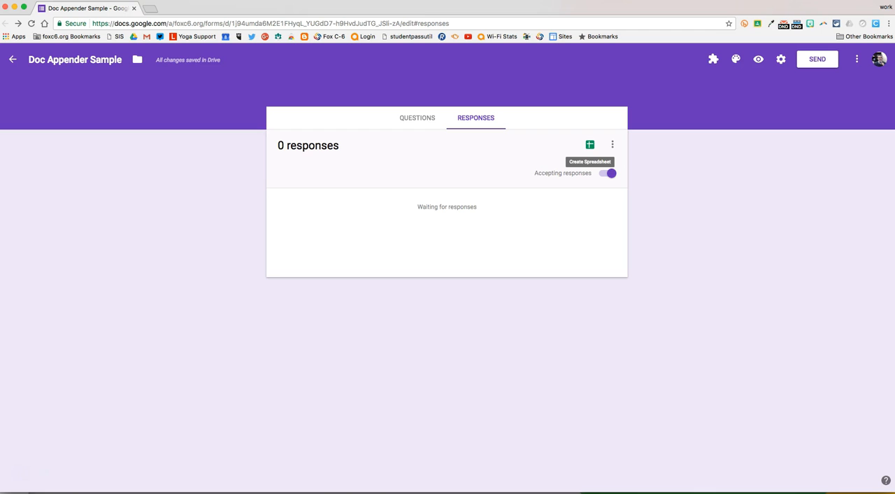
pyautogui.click(590, 145)
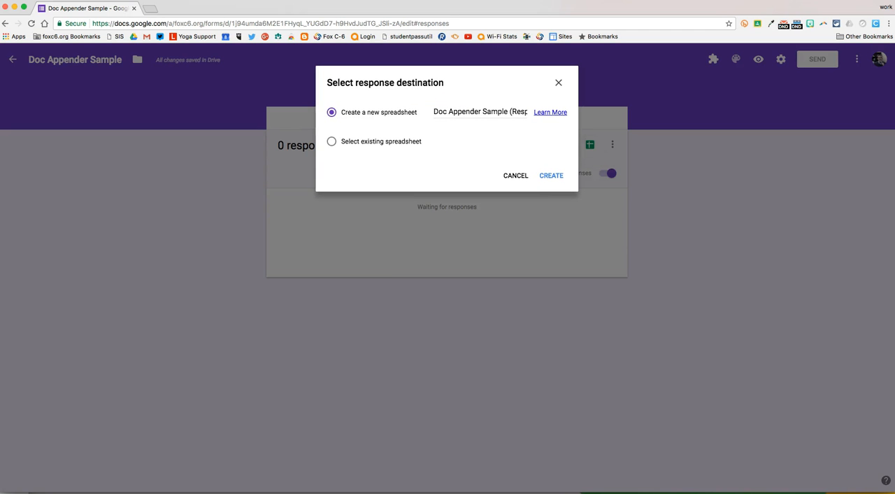
pyautogui.click(551, 175)
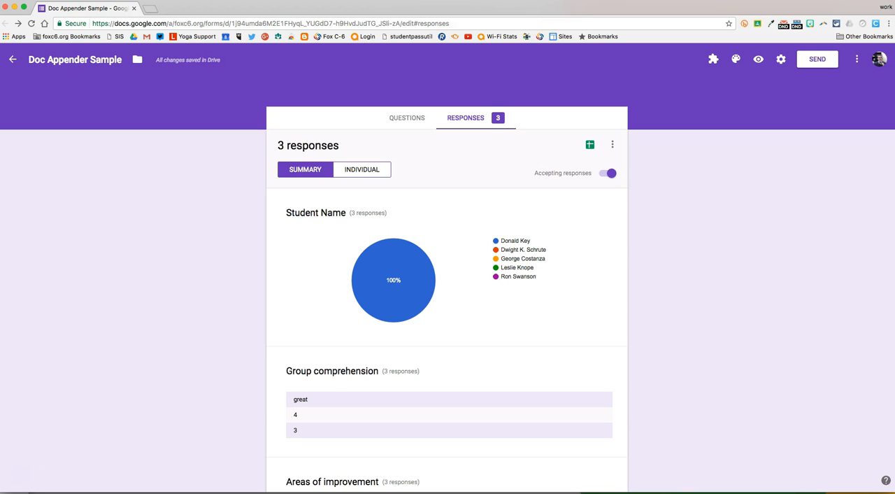
# Step: Return to the Questions view and submit a test response through the form preview
pyautogui.click(407, 118)
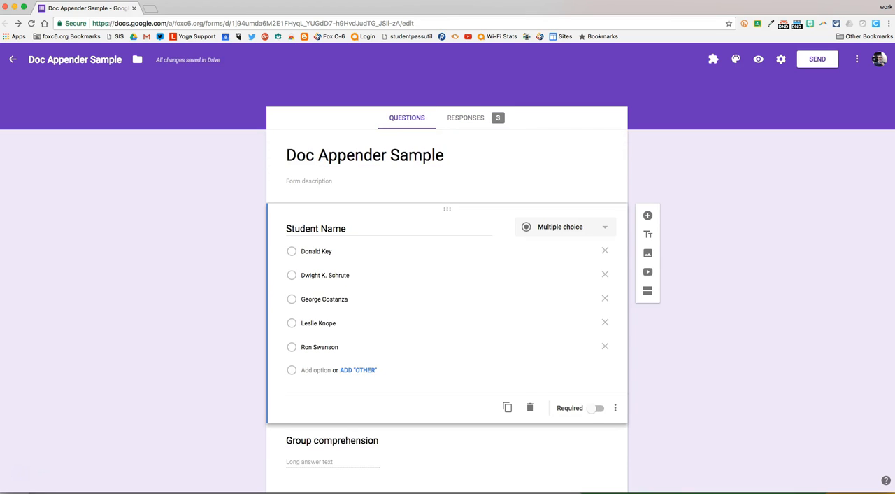
pyautogui.moveTo(759, 59)
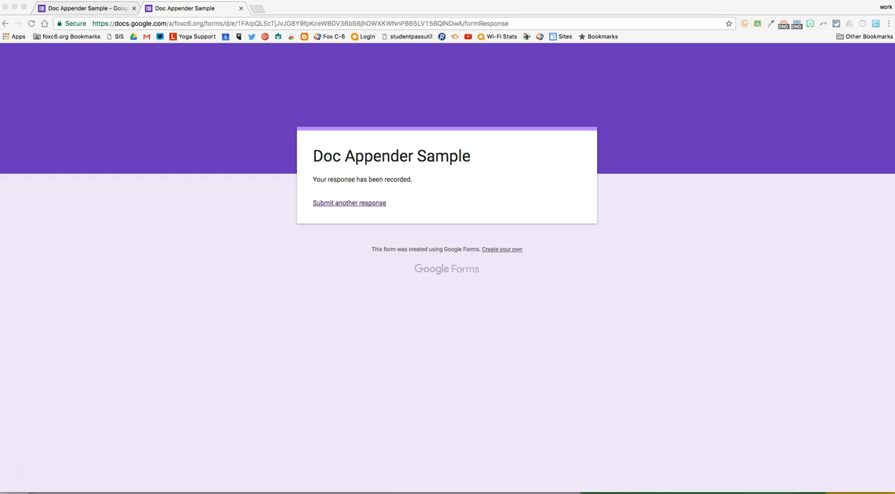
pyautogui.click(192, 8)
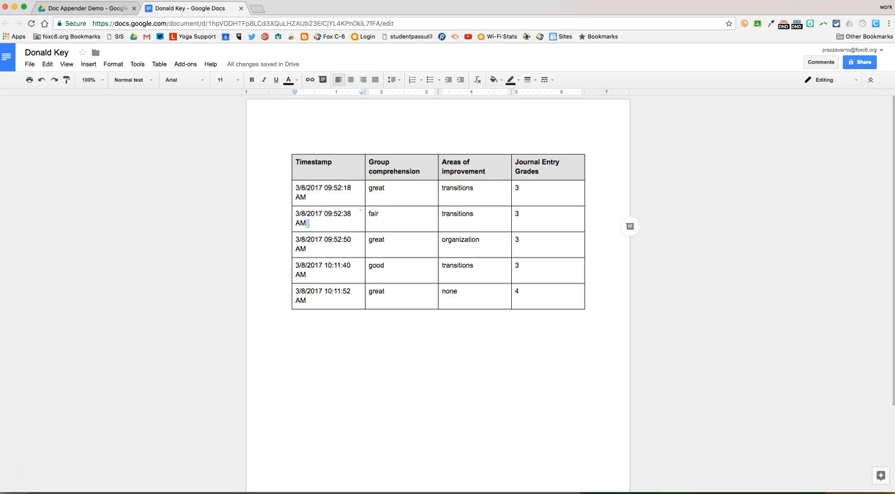
pyautogui.click(377, 213)
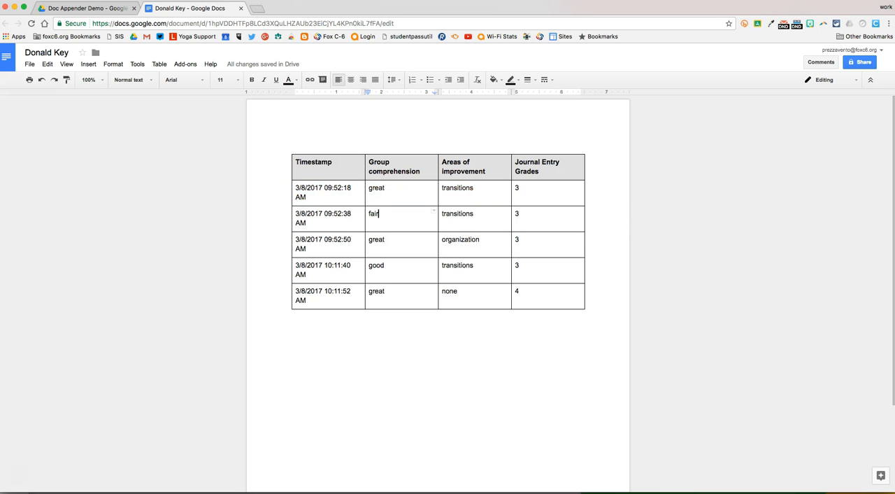
pyautogui.click(517, 213)
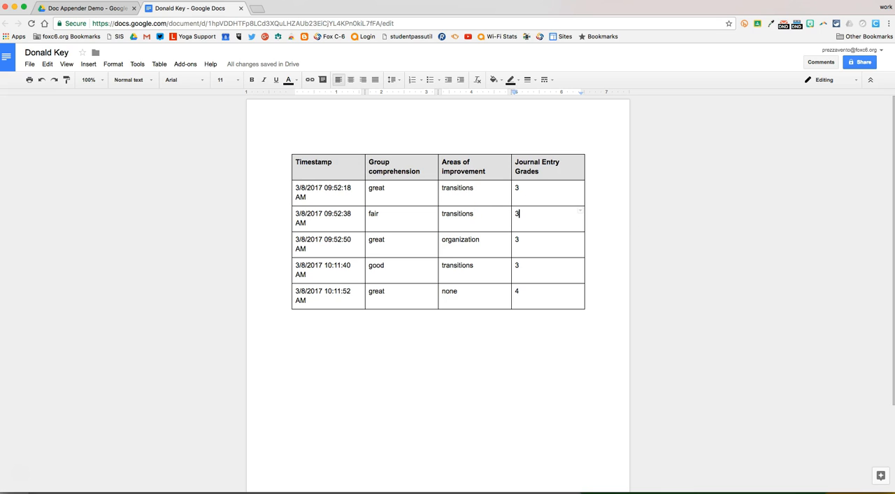